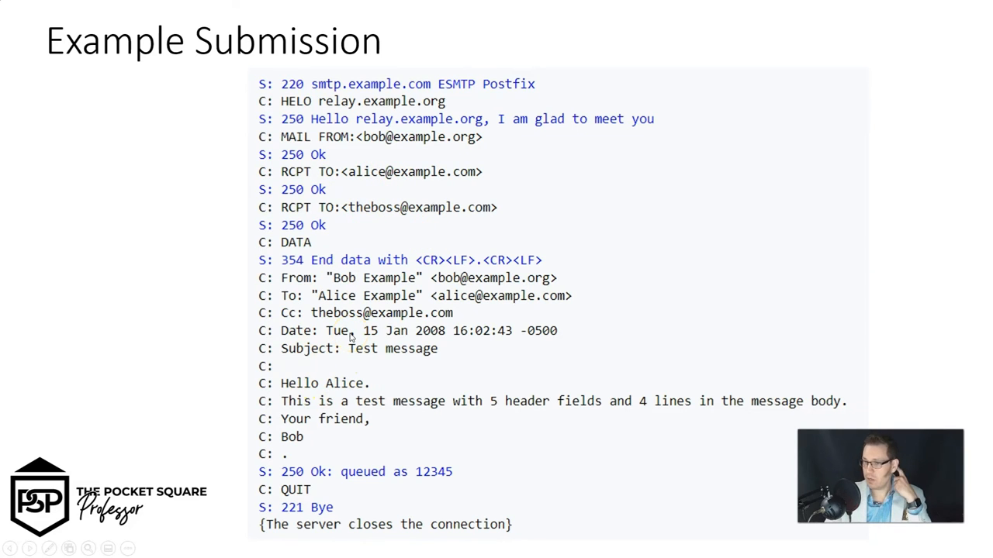
mouse_move(78, 277)
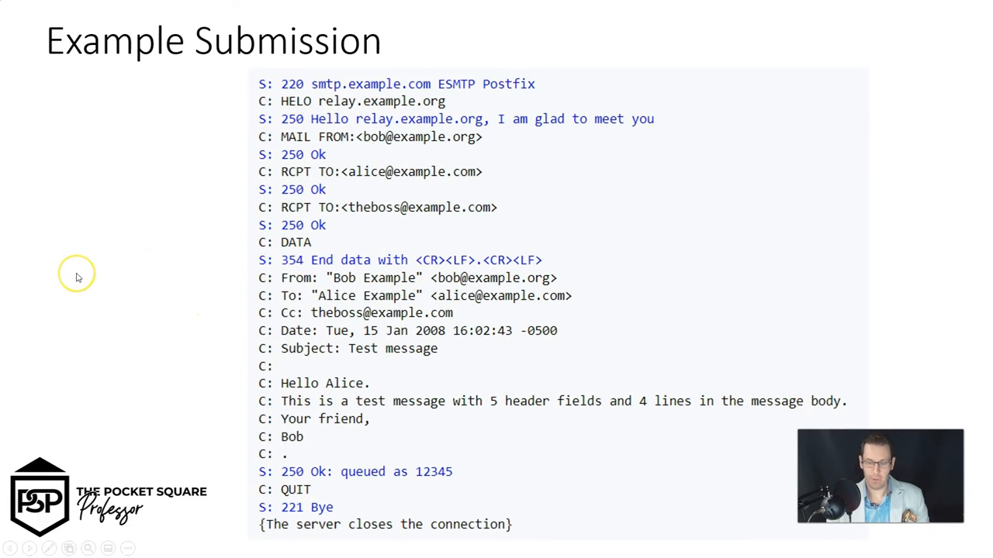